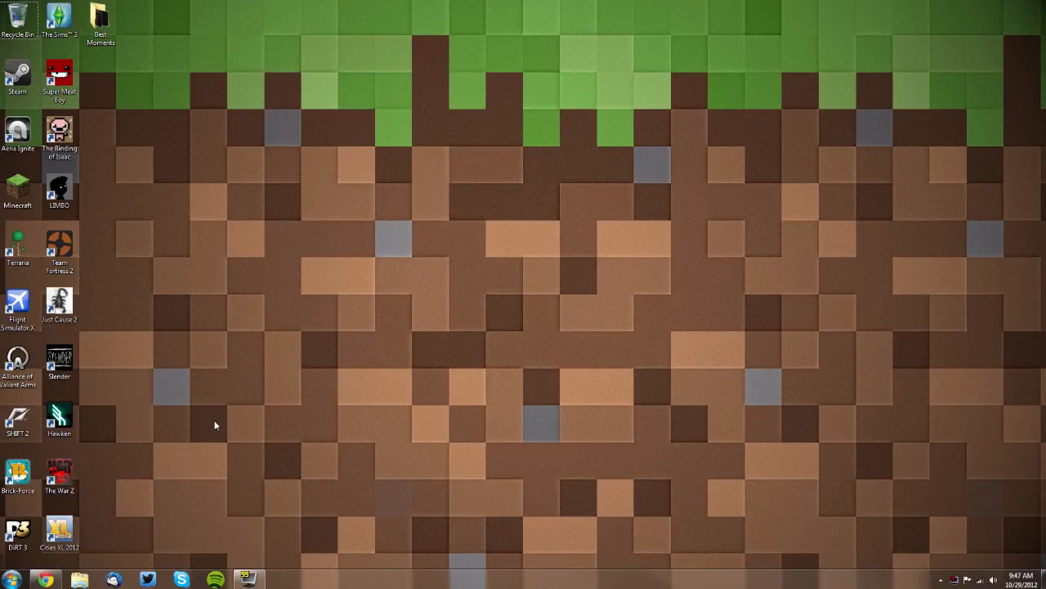
{"action": "mouse_move", "coordinate": [289, 198]}
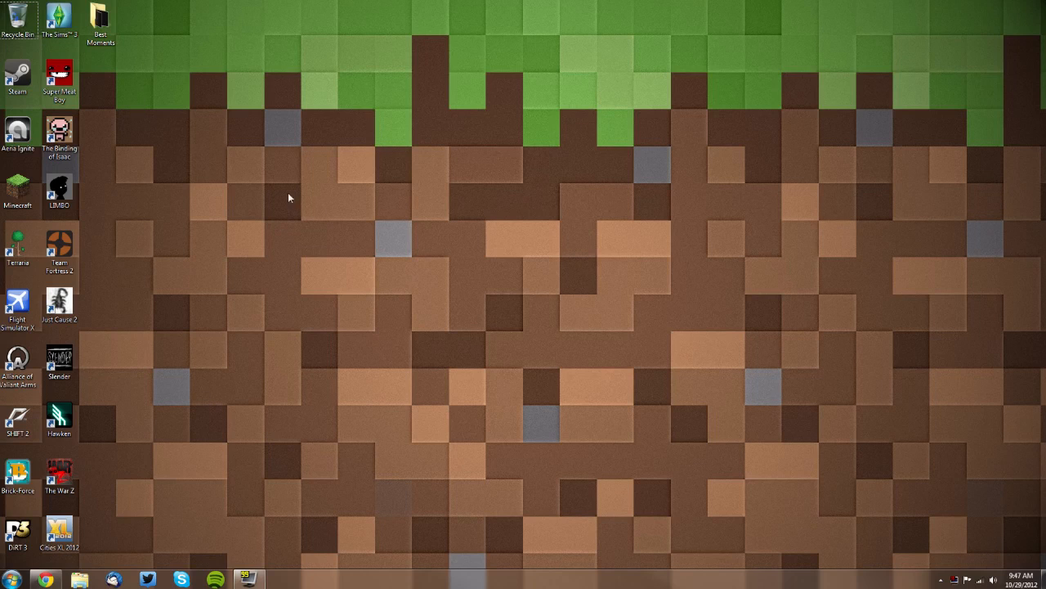
Start Minecraft Launcher and view the game's install location in Options.
{"action": "left_click", "coordinate": [17, 188]}
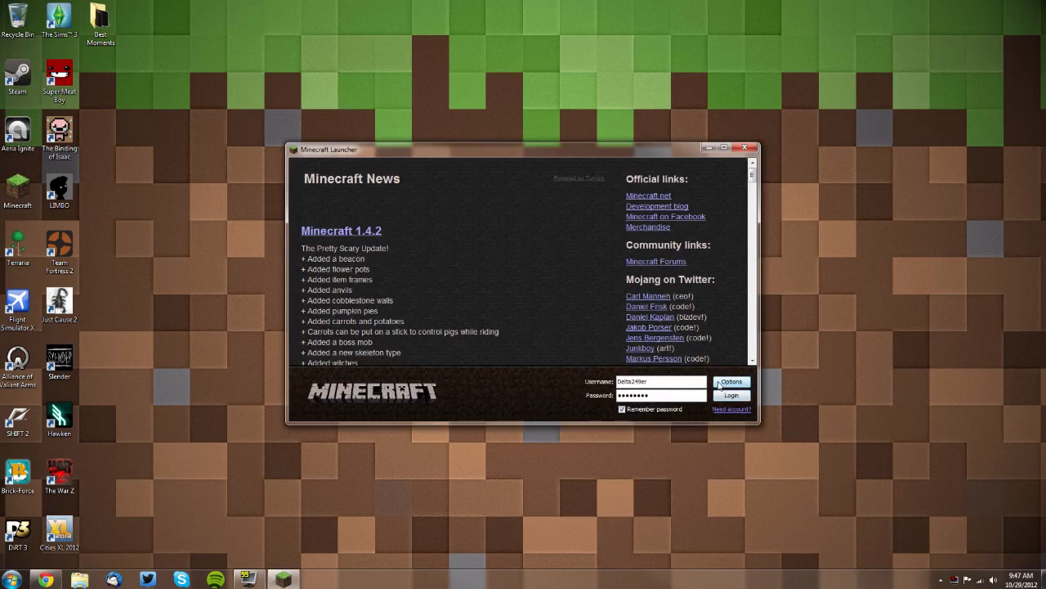
{"action": "left_click", "coordinate": [731, 382]}
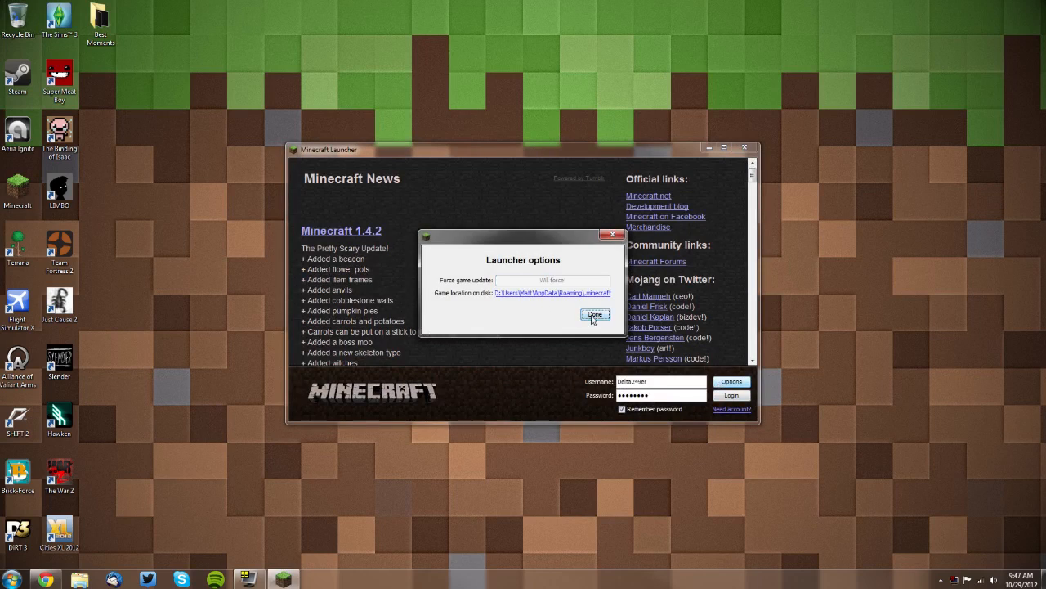
{"action": "left_click", "coordinate": [595, 315]}
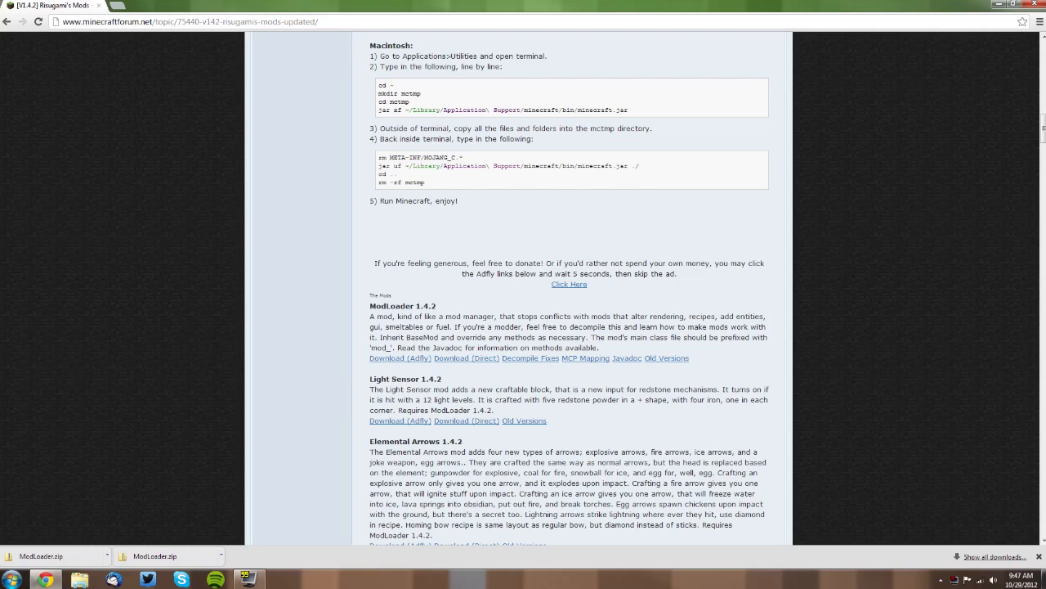
{"action": "mouse_move", "coordinate": [178, 76]}
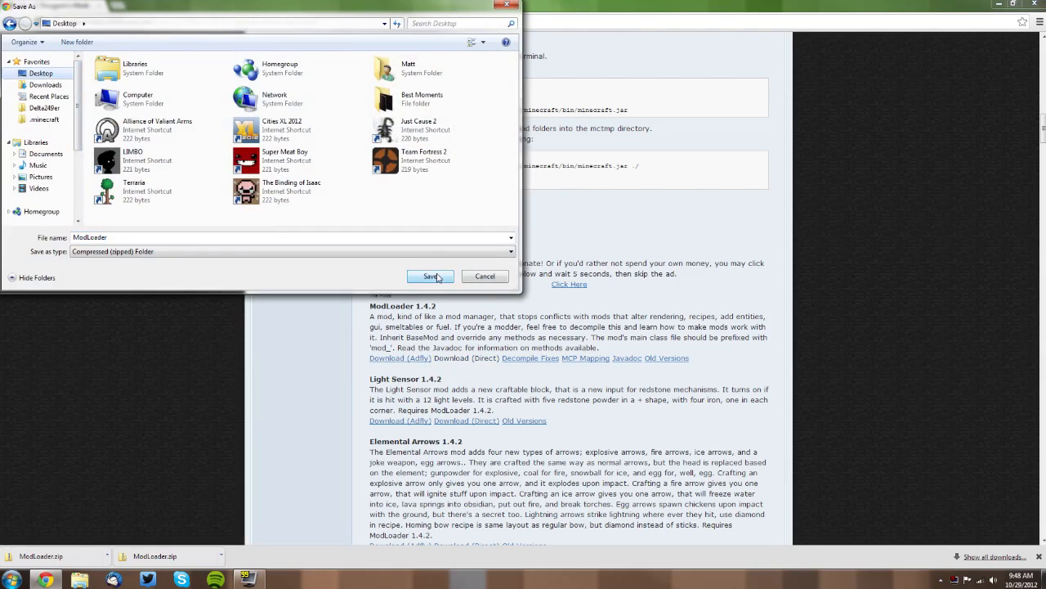
Save the ModLoader 1.4.2 zip to the Desktop.
{"action": "left_click", "coordinate": [430, 275]}
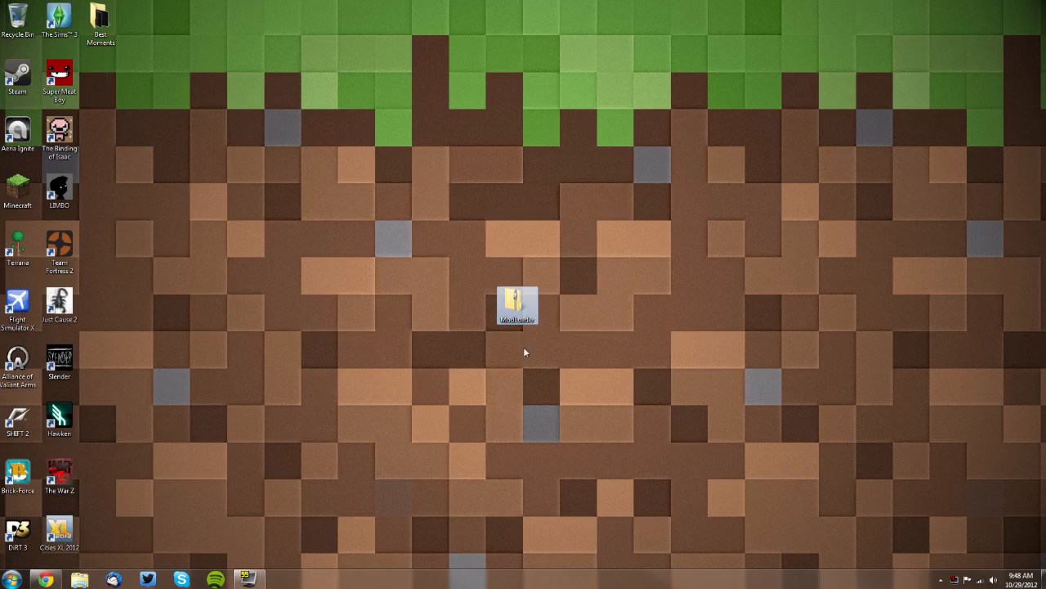
Extract ModLoader.zip to a desktop ModLoader folder and open it.
{"action": "right_click", "coordinate": [517, 305]}
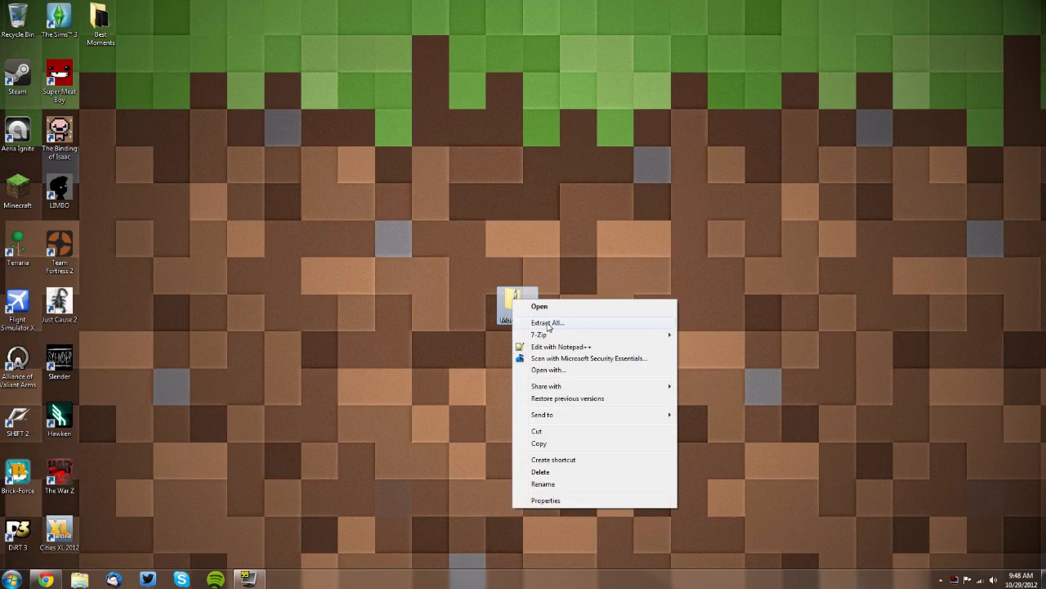
{"action": "left_click", "coordinate": [547, 322]}
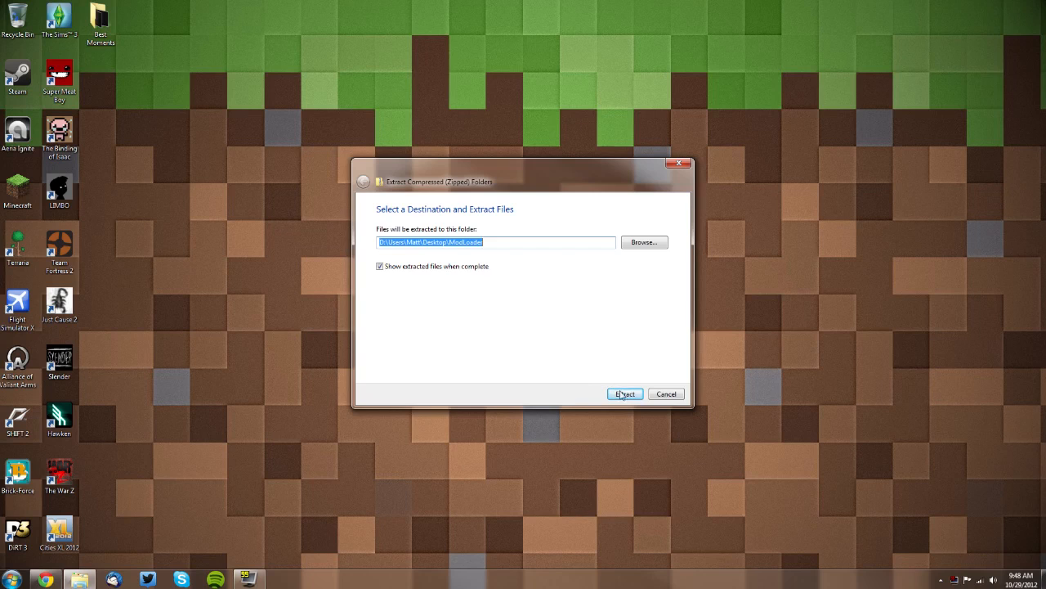
{"action": "left_click", "coordinate": [625, 393]}
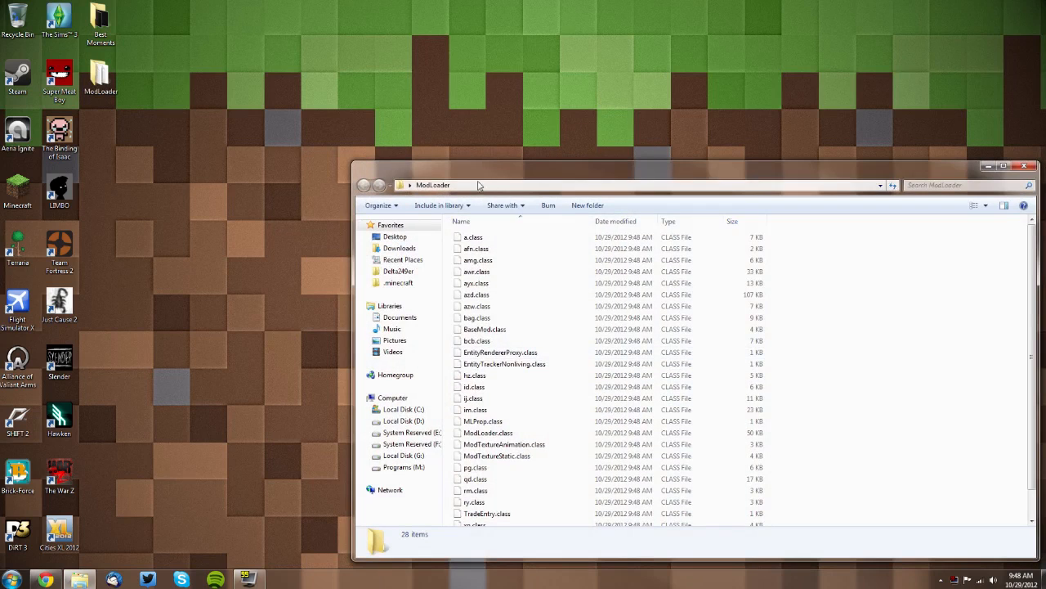
{"action": "left_click", "coordinate": [1004, 166]}
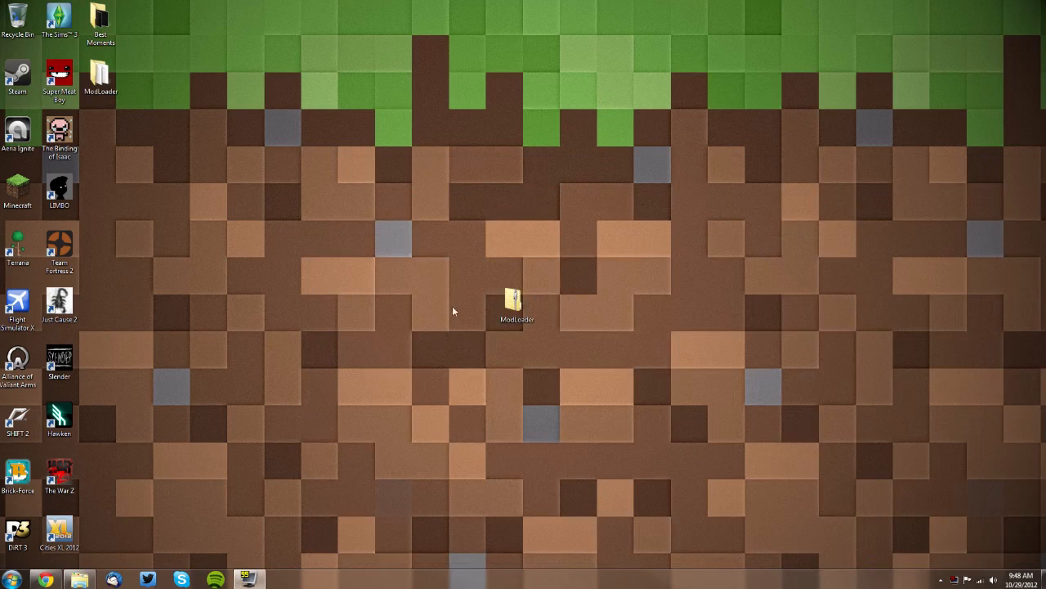
{"action": "double_click", "coordinate": [514, 302]}
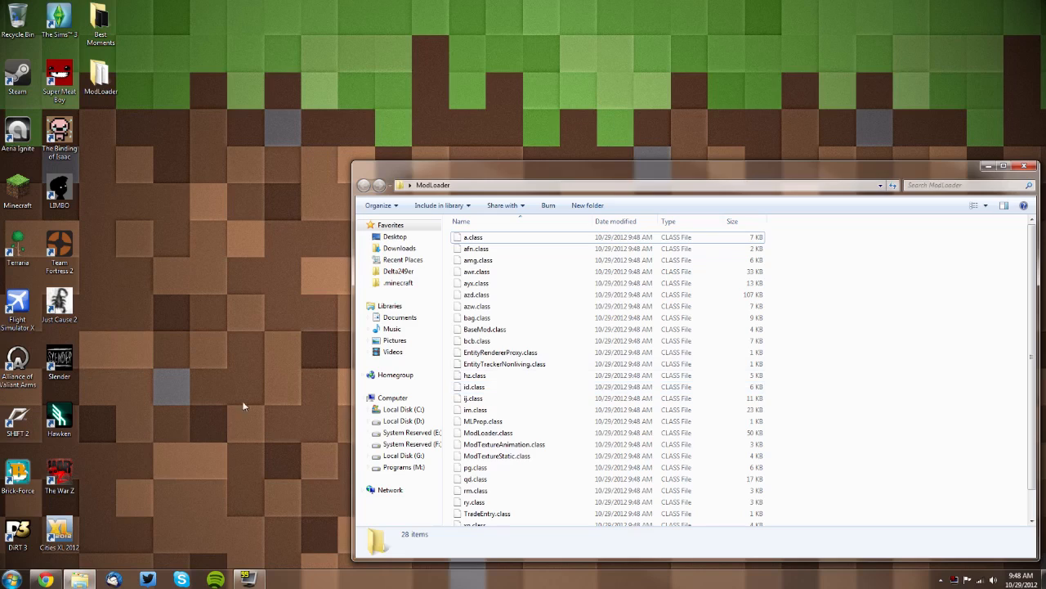
Search %appdata and open Roaming\.minecraft\bin.
{"action": "left_click", "coordinate": [13, 579]}
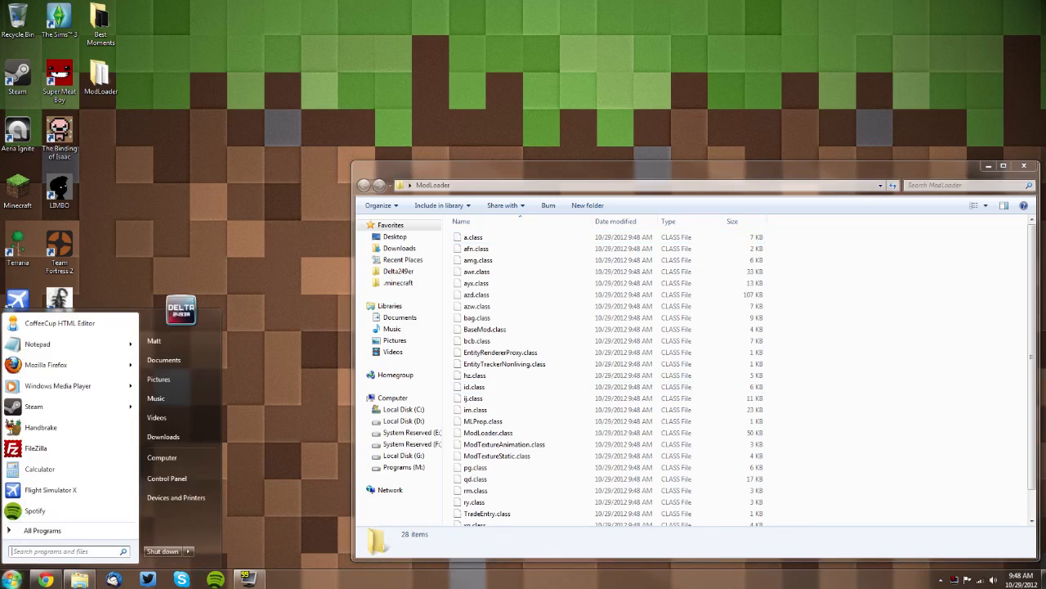
{"action": "type", "text": "%app"}
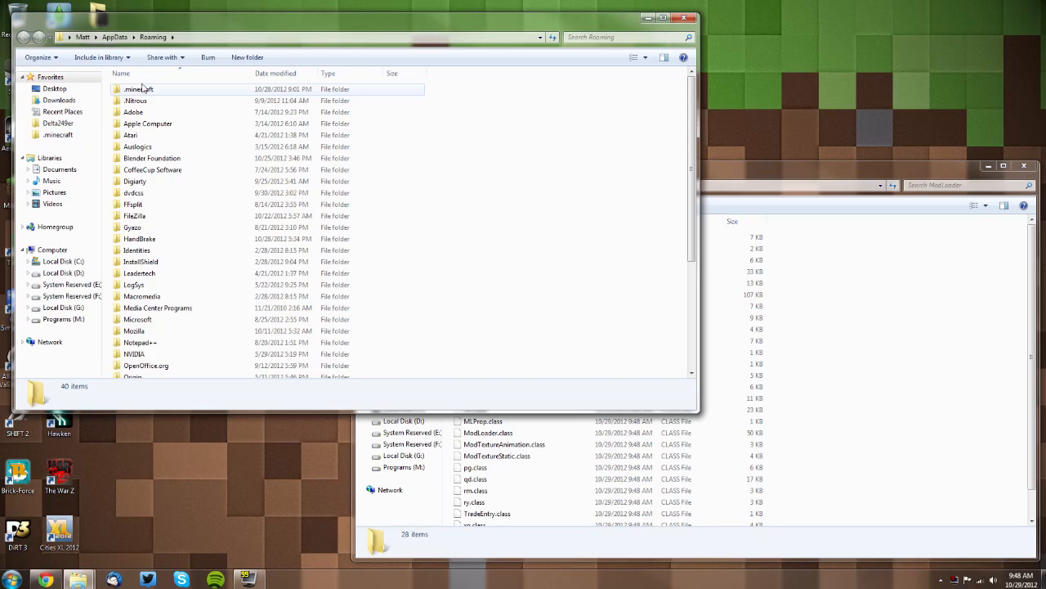
{"action": "double_click", "coordinate": [139, 88]}
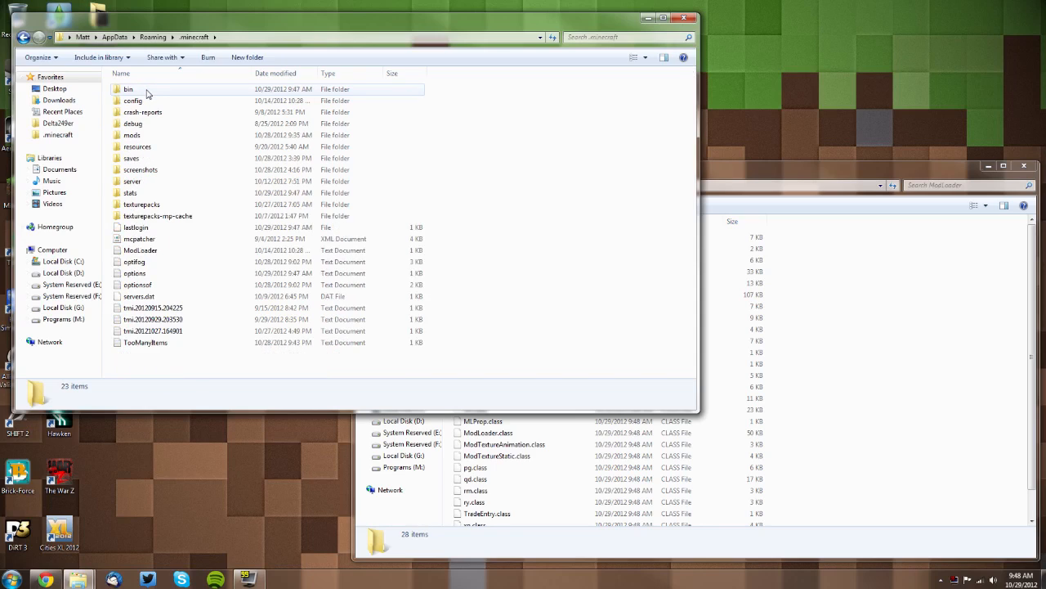
{"action": "double_click", "coordinate": [128, 89]}
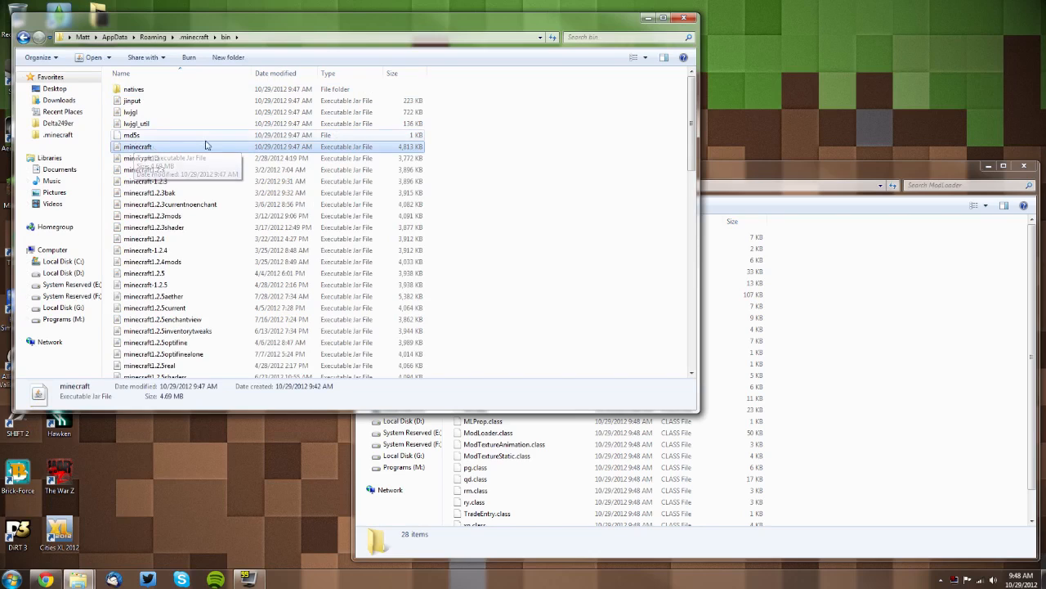
Launch 7-Zip File Manager from the Start menu search.
{"action": "right_click", "coordinate": [137, 147]}
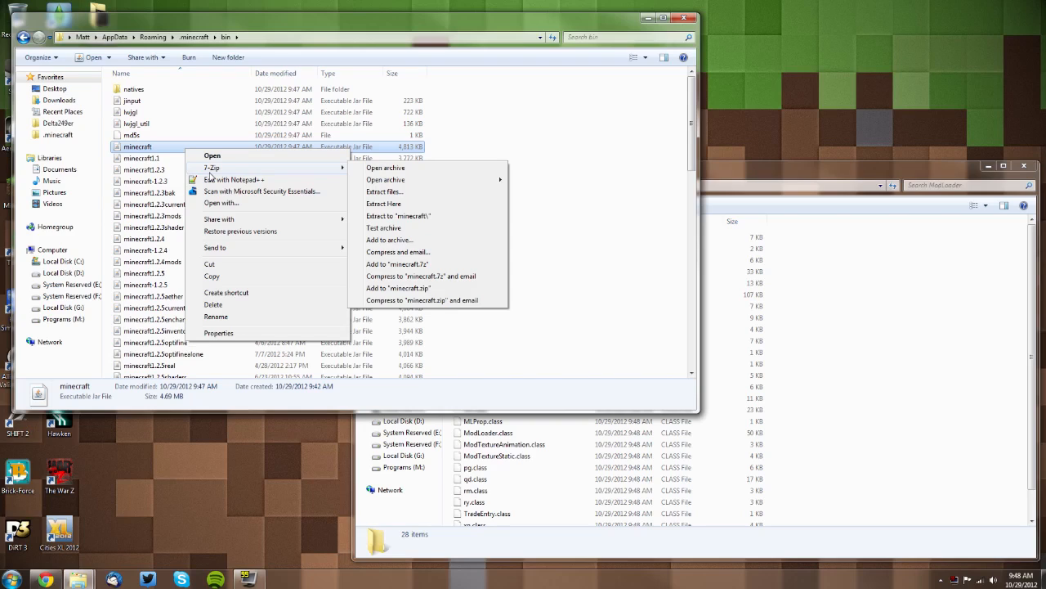
{"action": "mouse_move", "coordinate": [384, 167]}
{"action": "type", "text": "7-zip"}
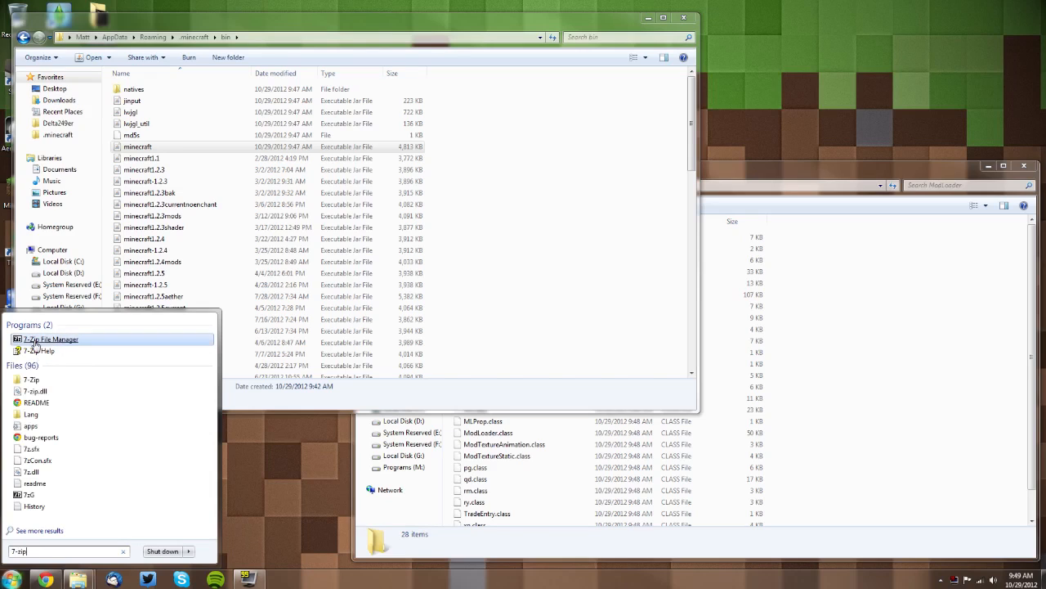
{"action": "mouse_move", "coordinate": [49, 338]}
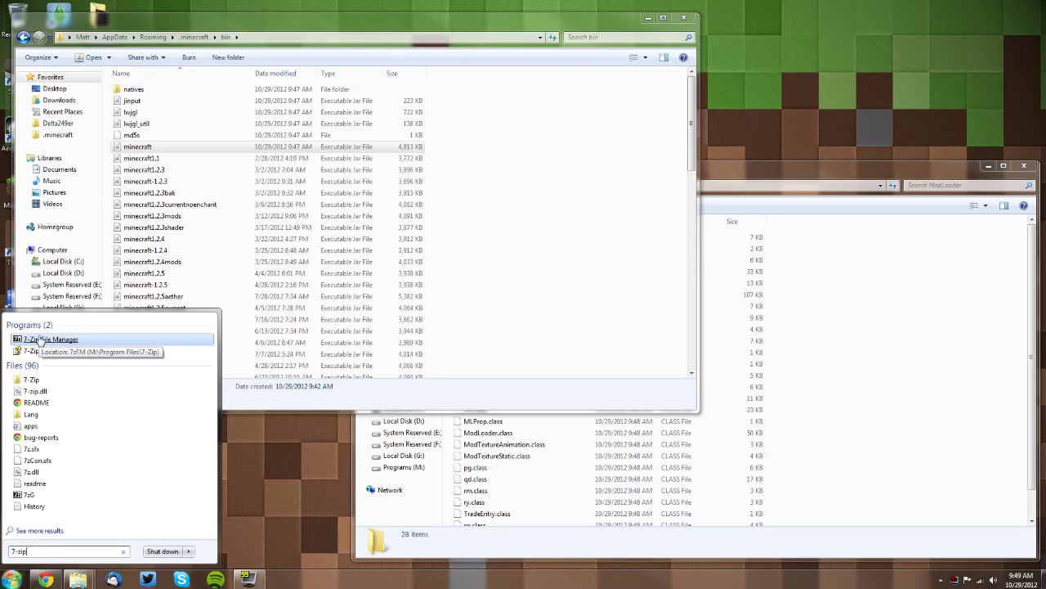
{"action": "left_click", "coordinate": [57, 338]}
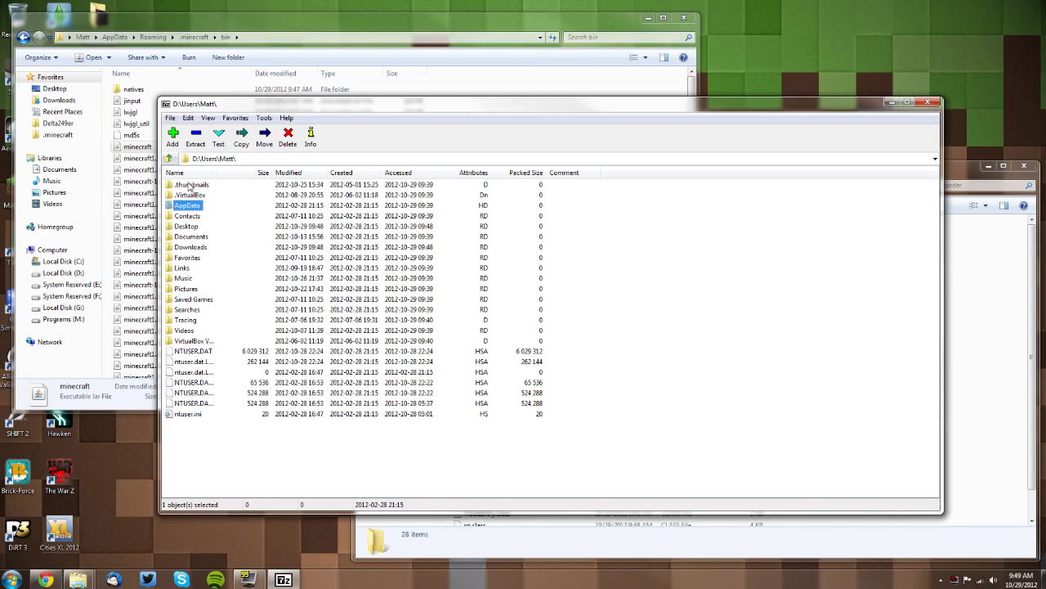
{"action": "mouse_move", "coordinate": [172, 132]}
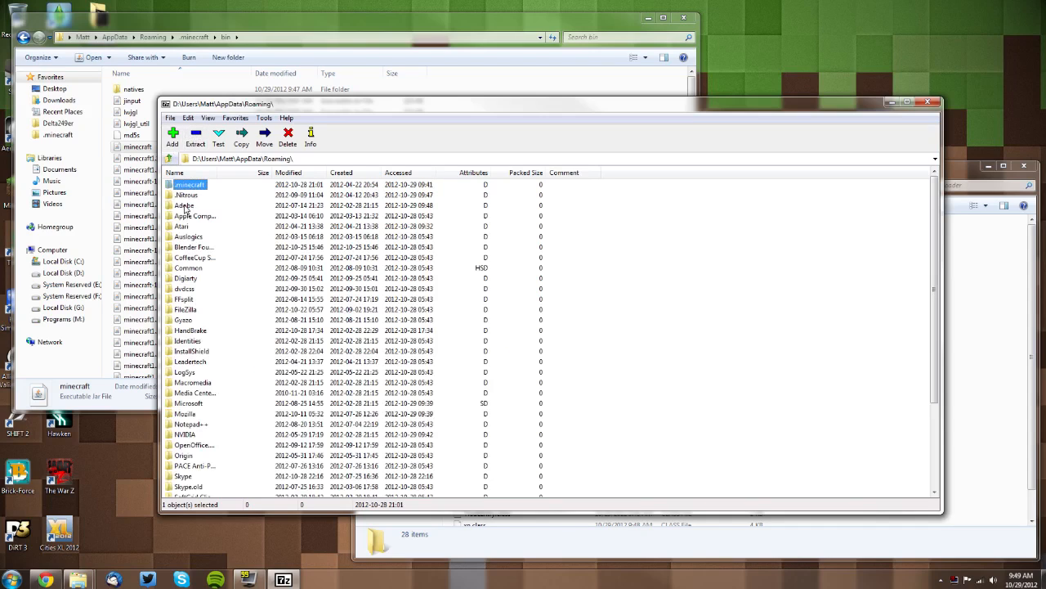
Open minecraft.jar from .minecraft\bin in 7-Zip and delete META-INF.
{"action": "double_click", "coordinate": [189, 184]}
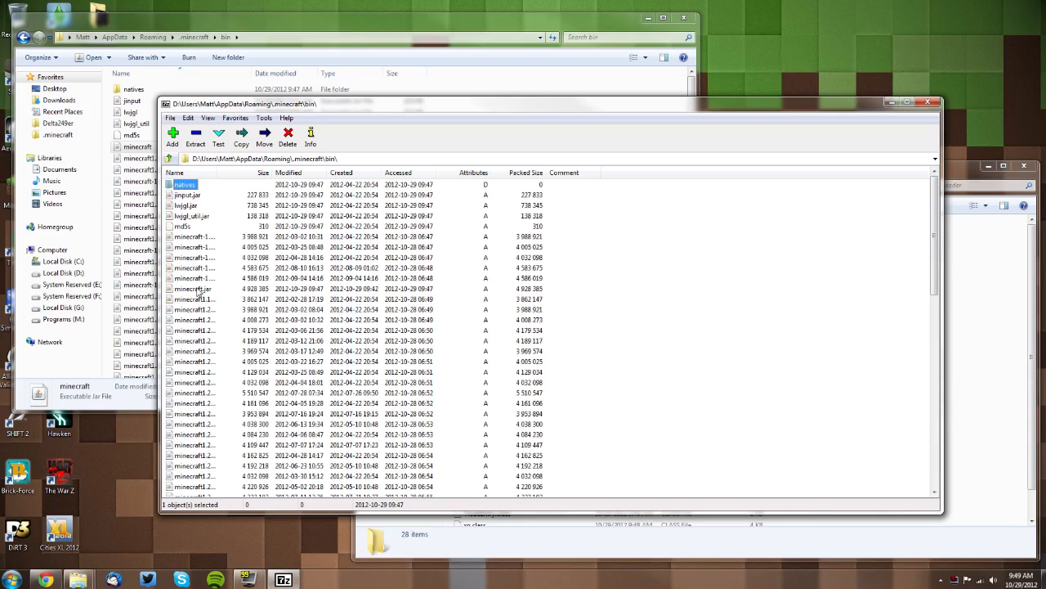
{"action": "double_click", "coordinate": [192, 288]}
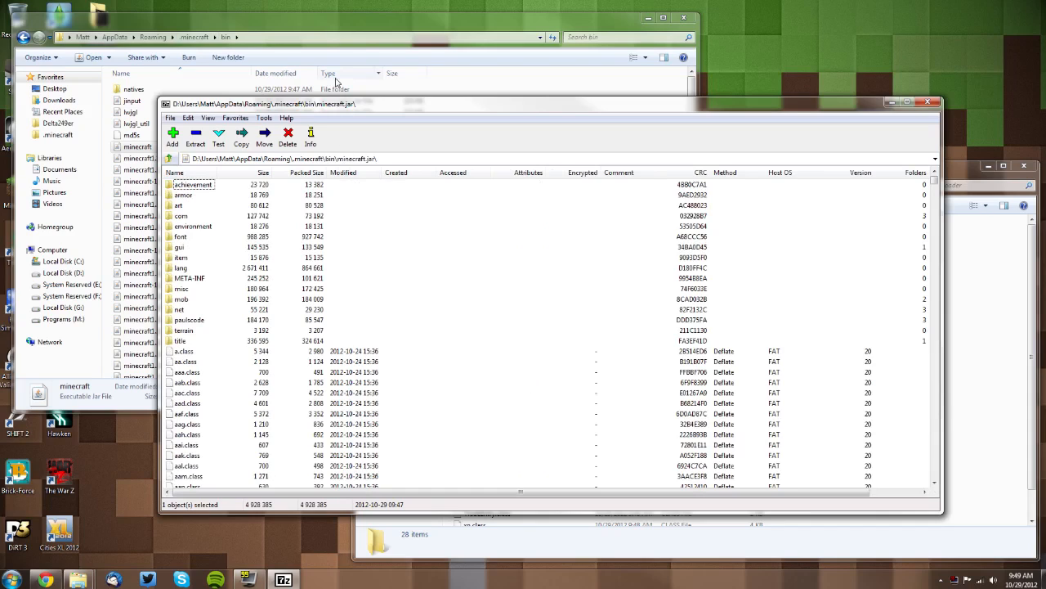
{"action": "left_click", "coordinate": [189, 277]}
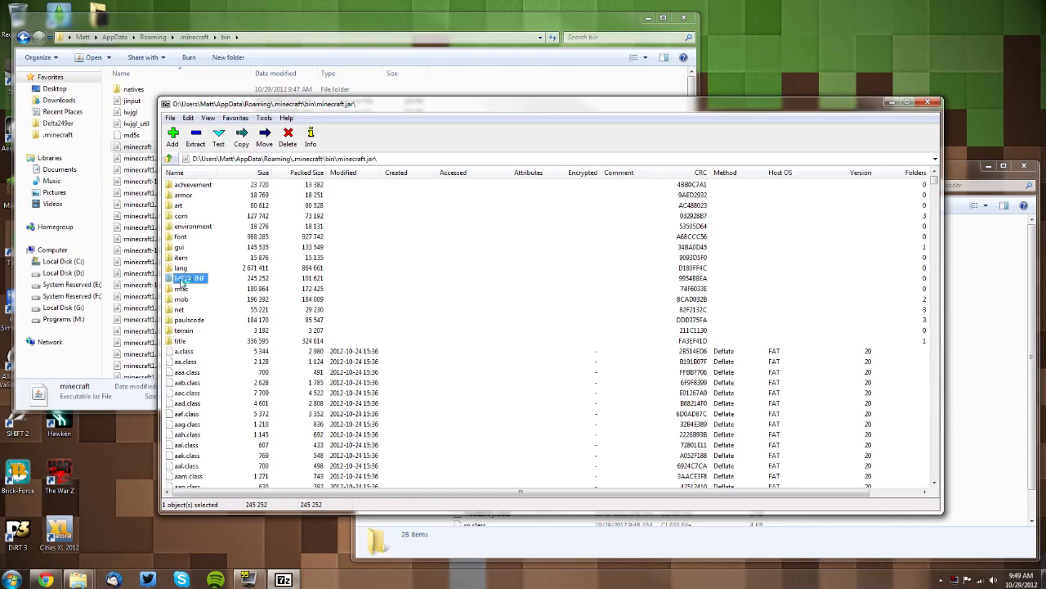
{"action": "left_click", "coordinate": [287, 137]}
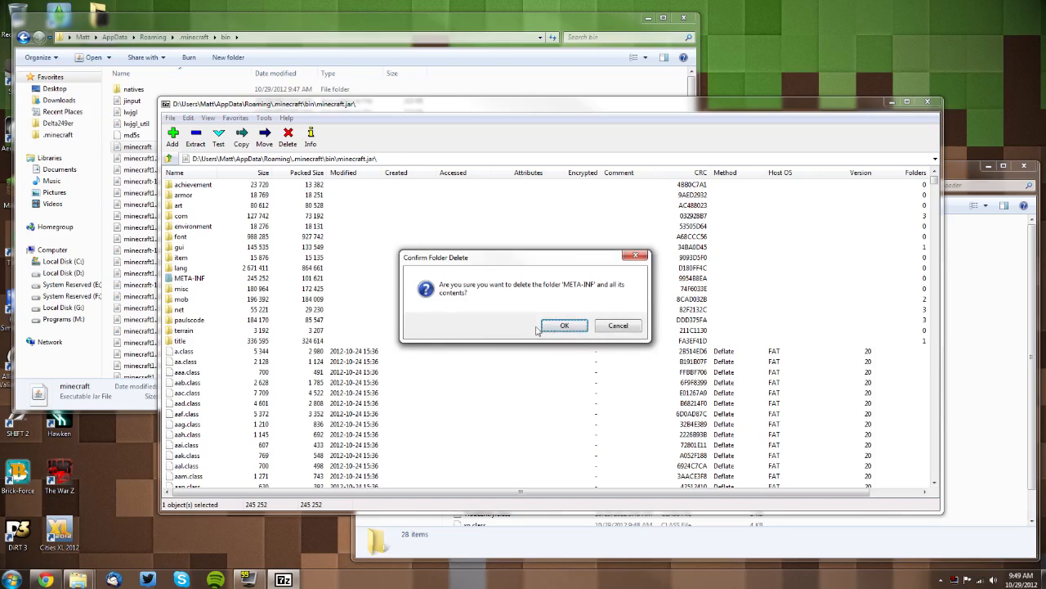
{"action": "left_click", "coordinate": [564, 326]}
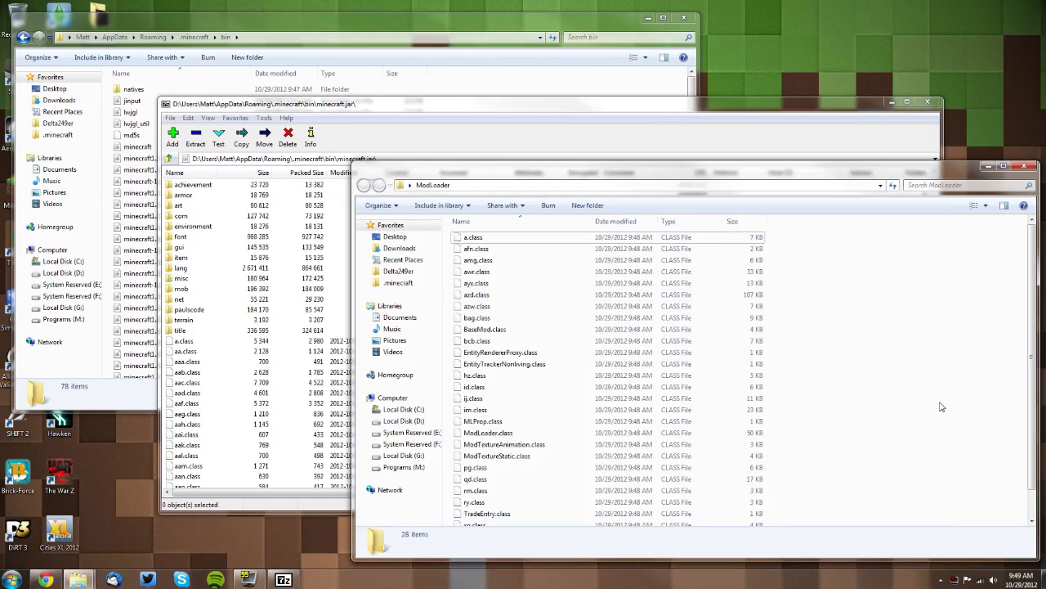
{"action": "mouse_move", "coordinate": [854, 311]}
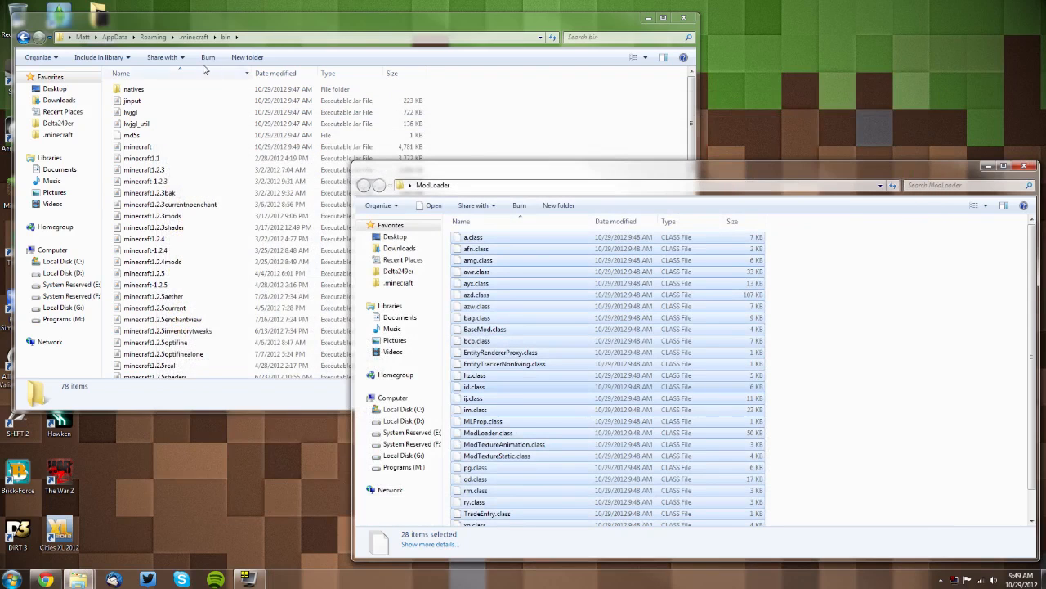
Return to the .minecraft folder via the address bar.
{"action": "left_click", "coordinate": [195, 37]}
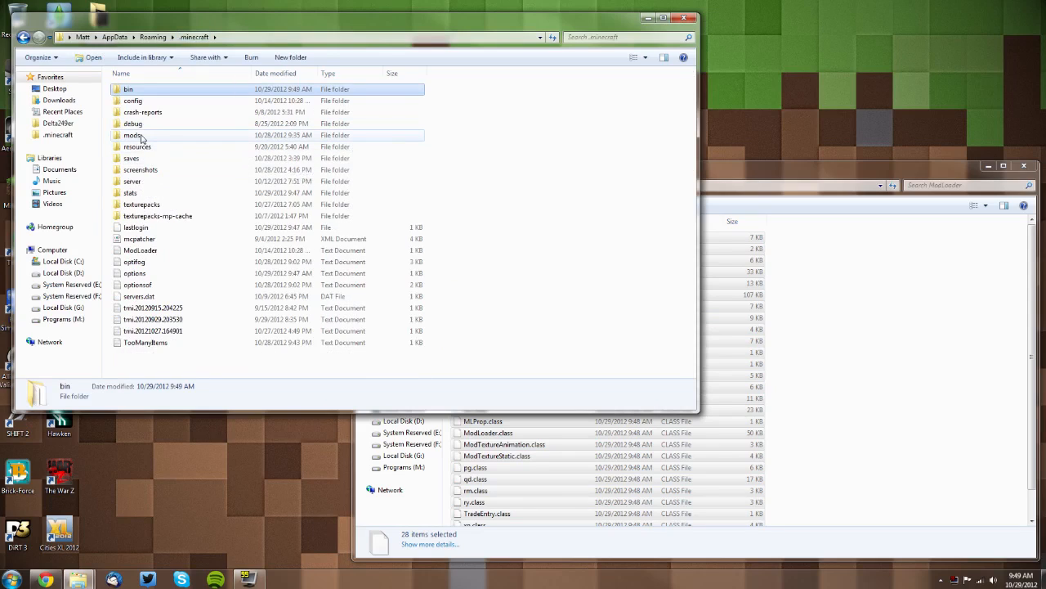
Open the .minecraft mods folder and confirm it is empty.
{"action": "left_click", "coordinate": [133, 134]}
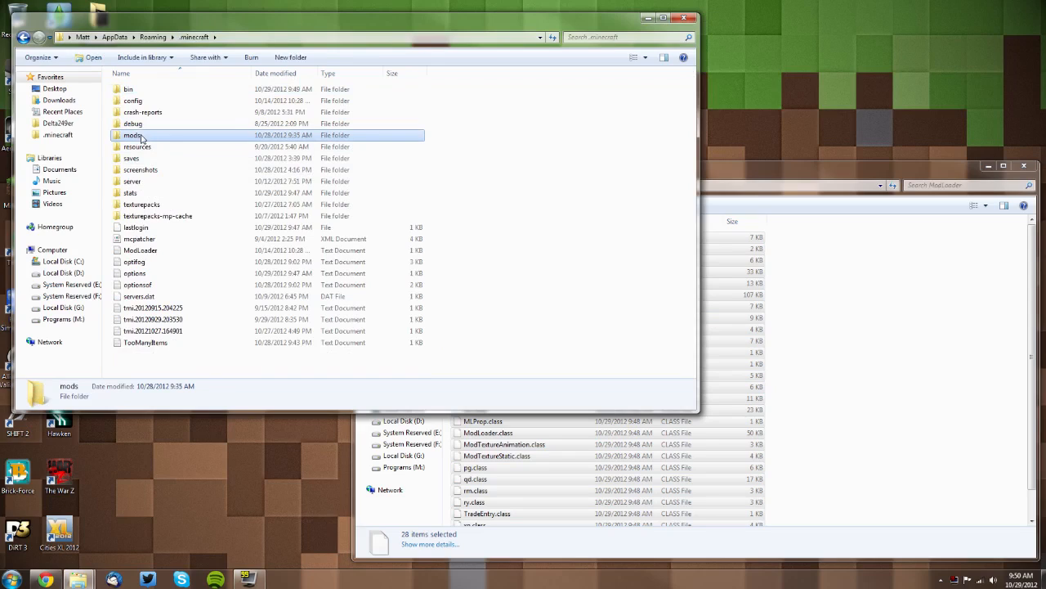
{"action": "double_click", "coordinate": [132, 135]}
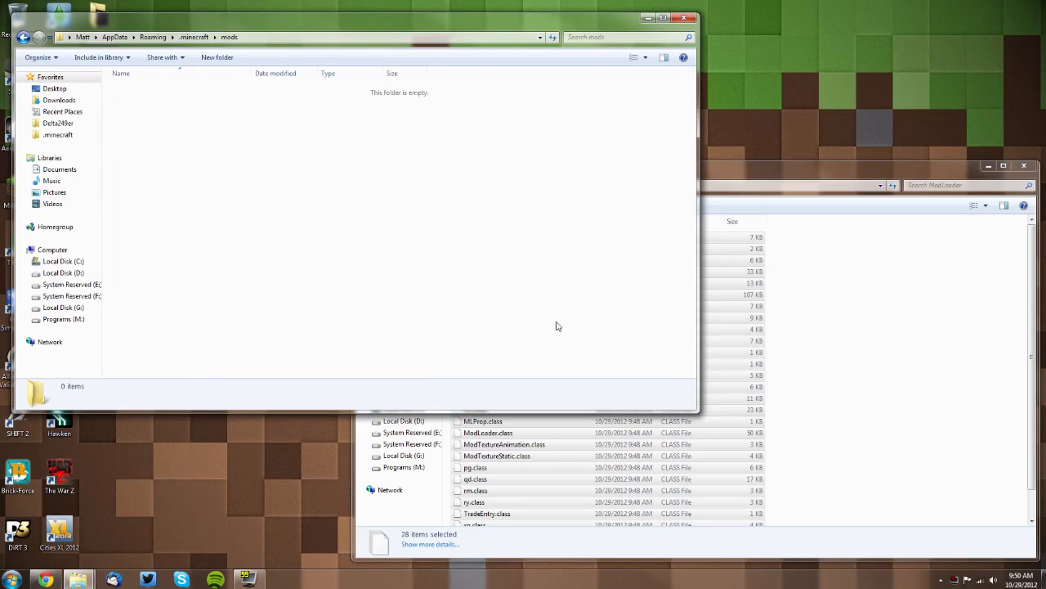
{"action": "mouse_move", "coordinate": [342, 207]}
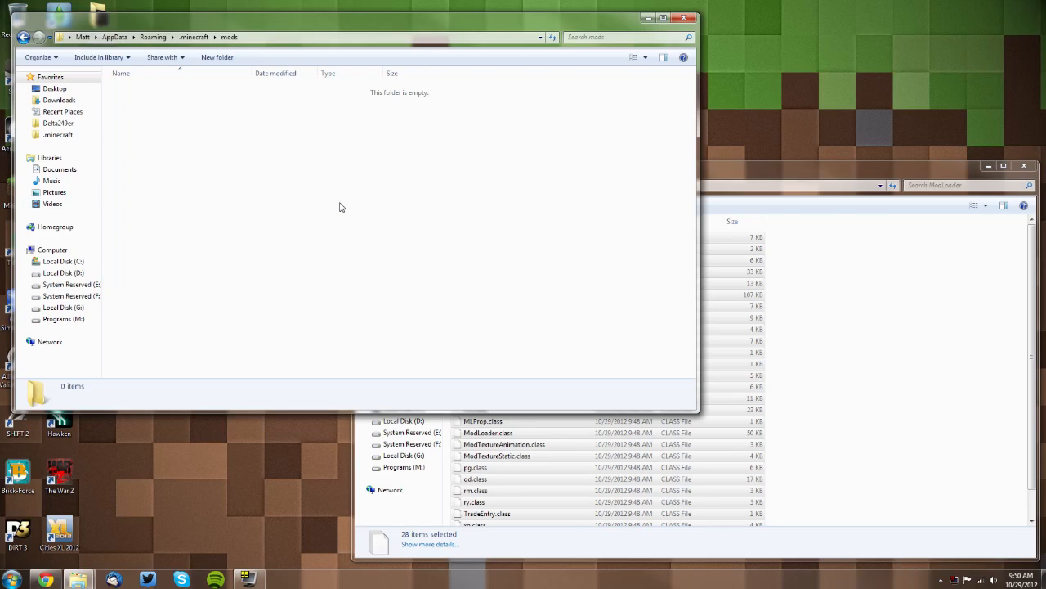
{"action": "mouse_move", "coordinate": [434, 254]}
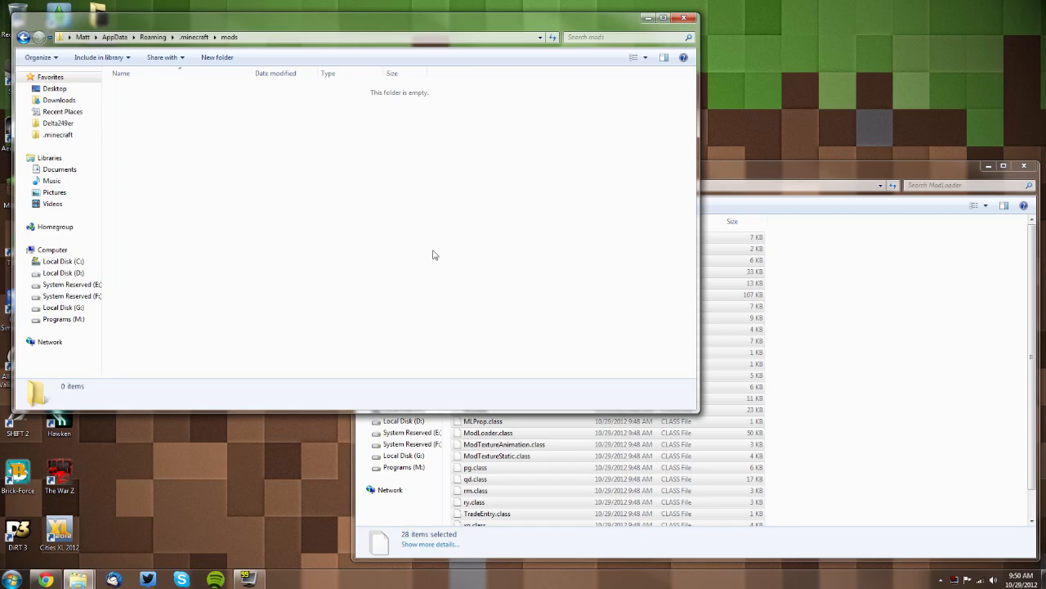
{"action": "mouse_move", "coordinate": [399, 188]}
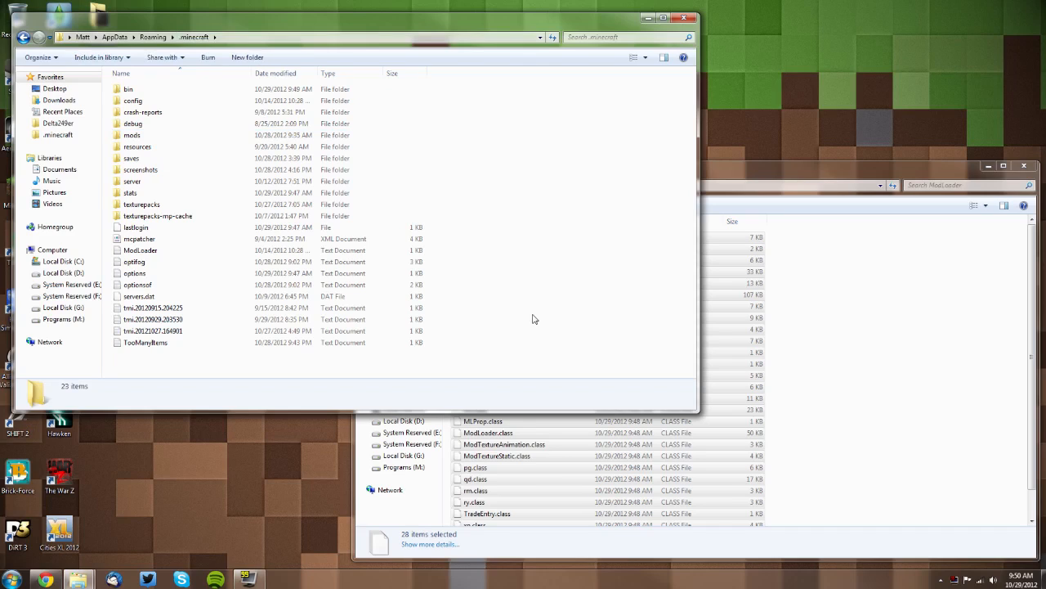
{"action": "mouse_move", "coordinate": [620, 347]}
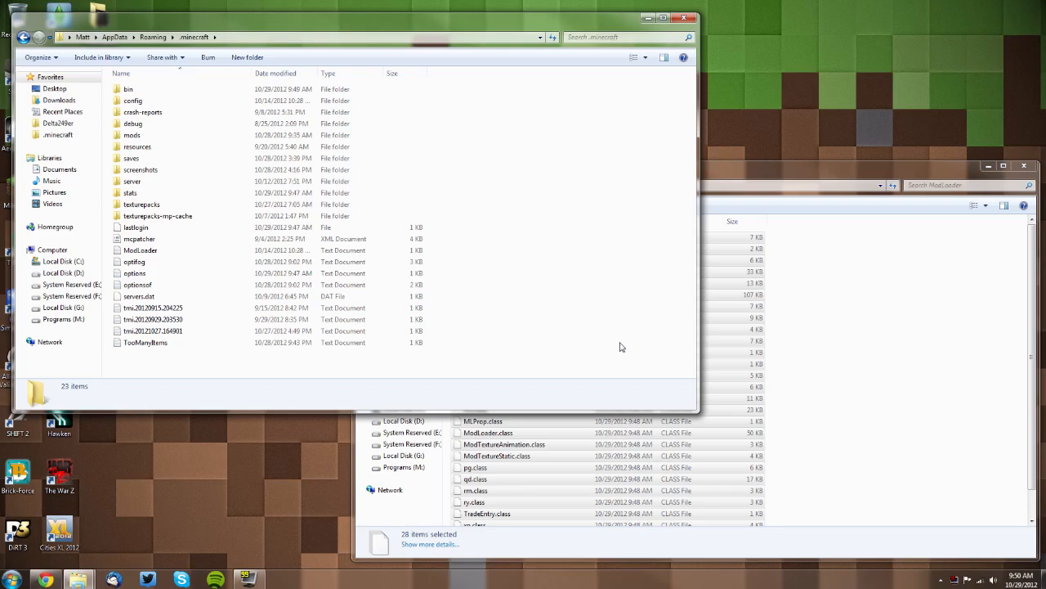